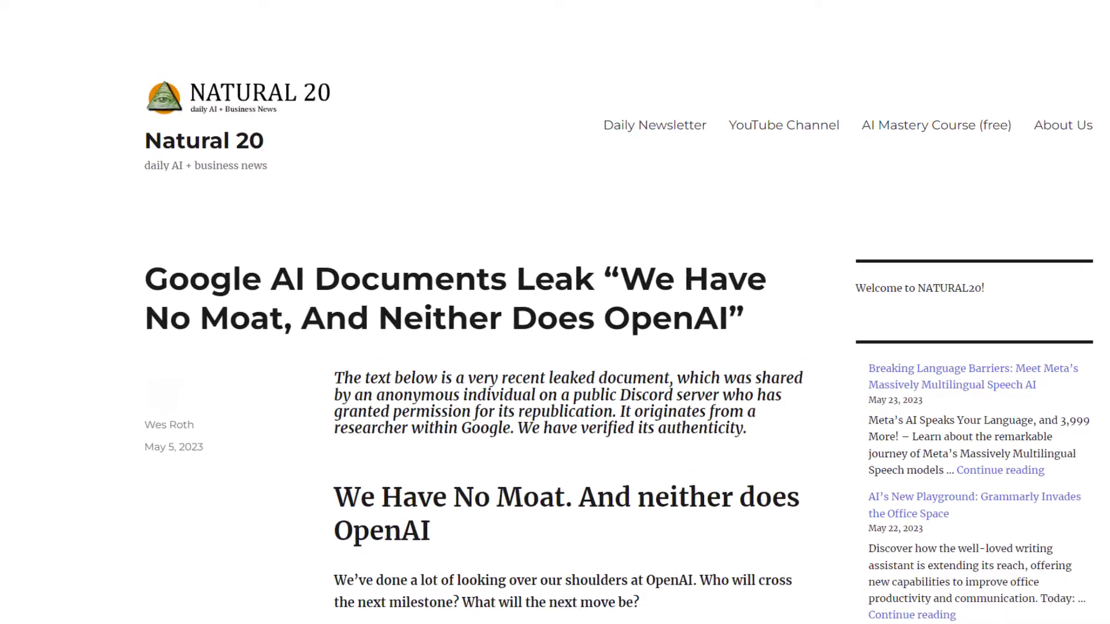
- Enlarge the page and scroll through the Satya Nadella and RedPajama news stories
{"action": "key", "text": "ctrl+plus"}
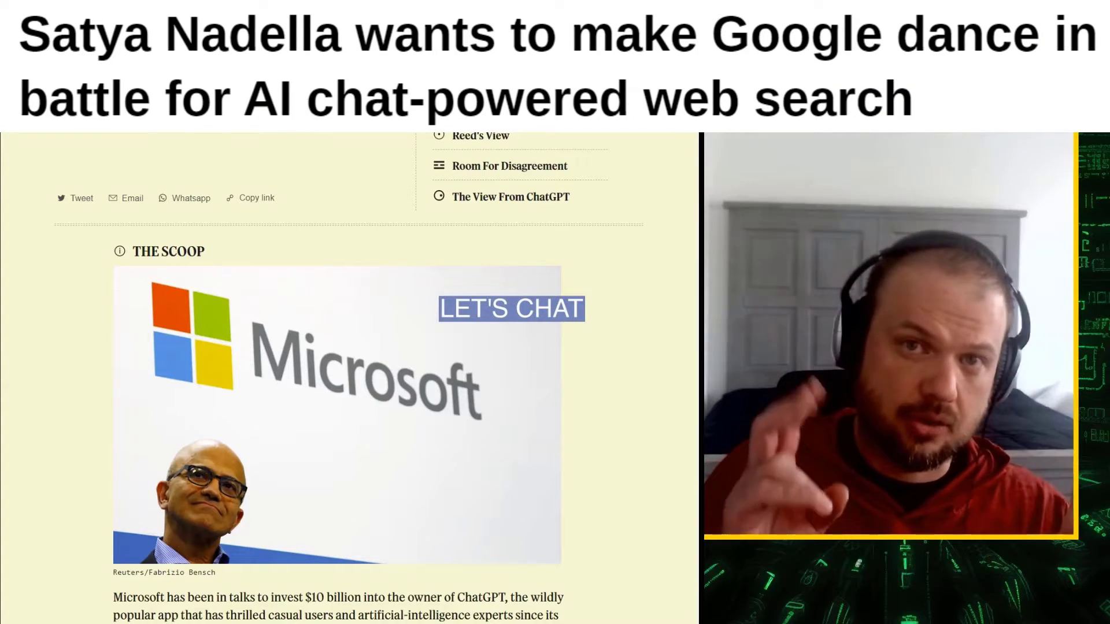
{"action": "scroll", "scroll_direction": "down", "scroll_amount": 3}
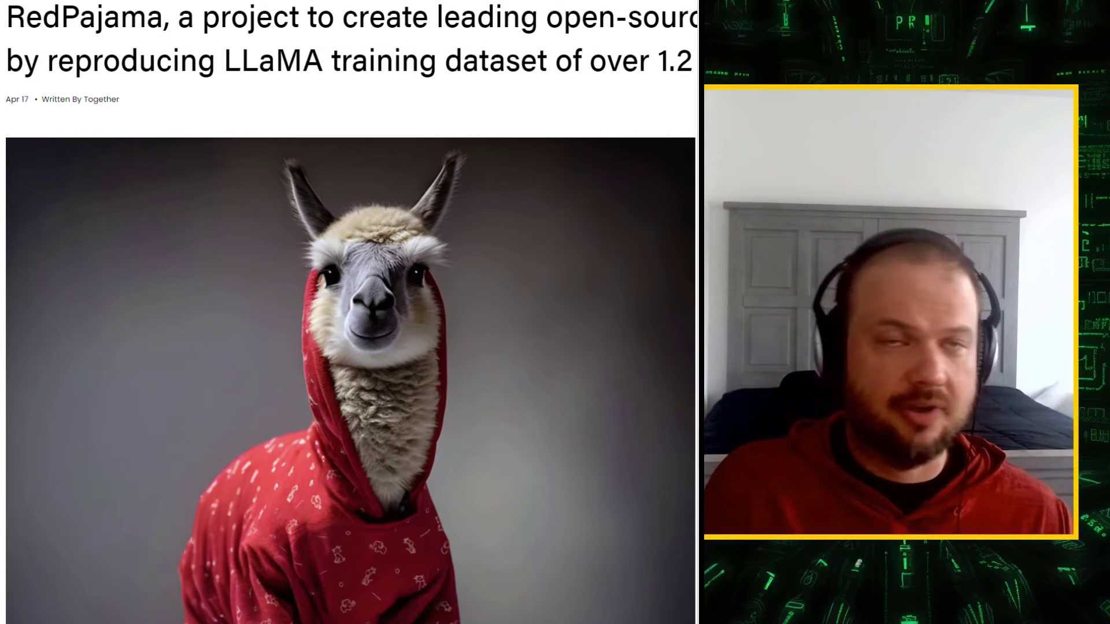
{"action": "scroll", "scroll_direction": "down", "scroll_amount": 3}
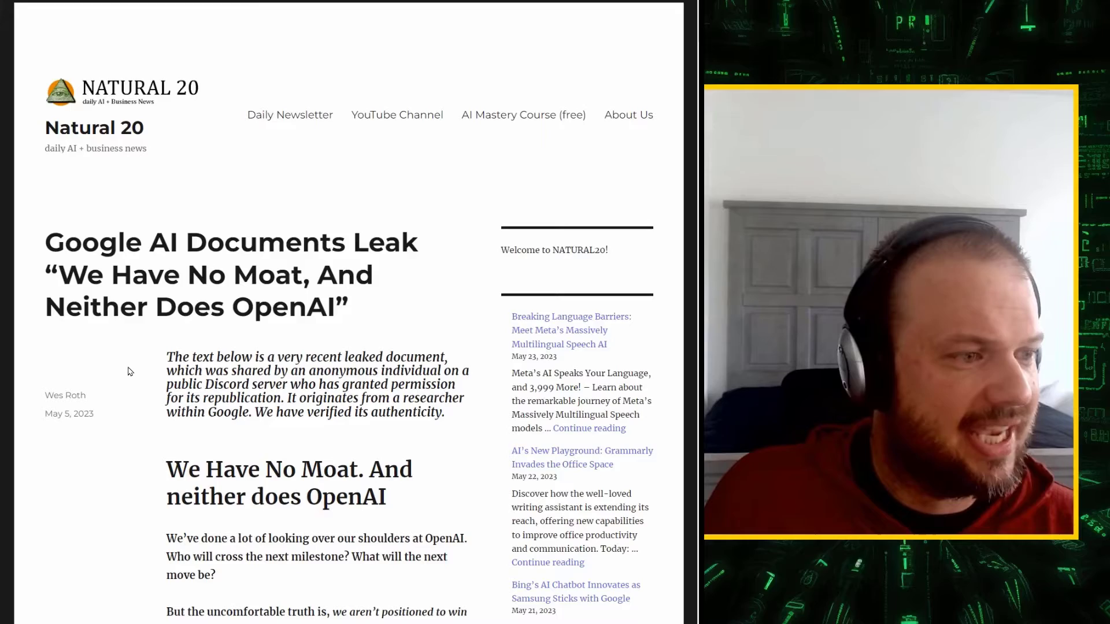
- Scroll down the 'We Have No Moat' memo and highlight the line saying open source is lapping Google
{"action": "scroll", "scroll_direction": "down", "scroll_amount": 3}
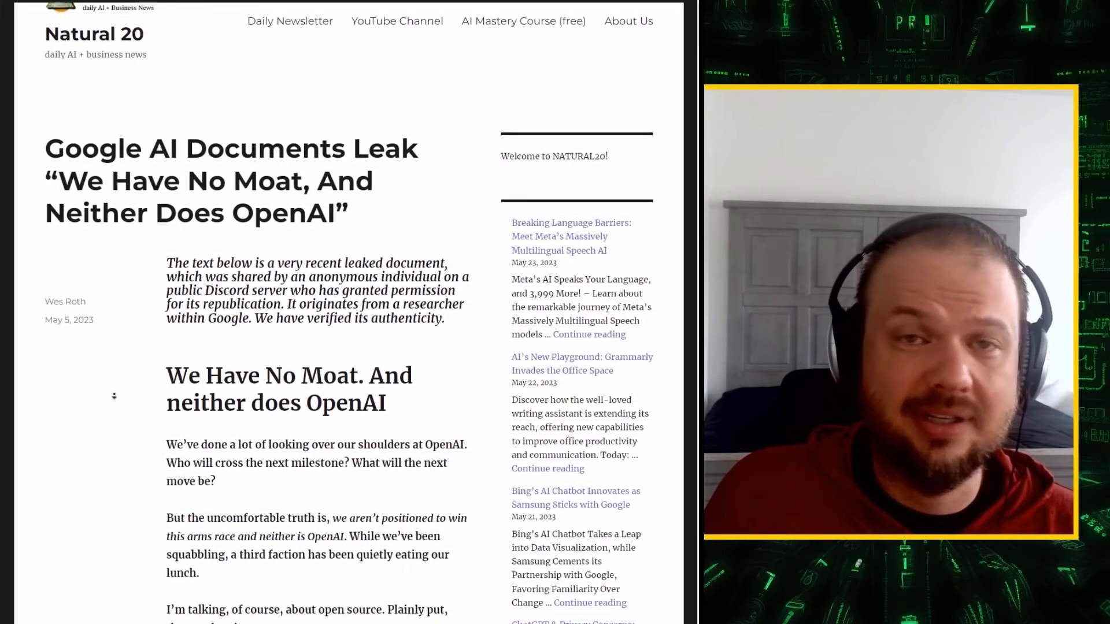
{"action": "scroll", "scroll_direction": "down", "scroll_amount": 3}
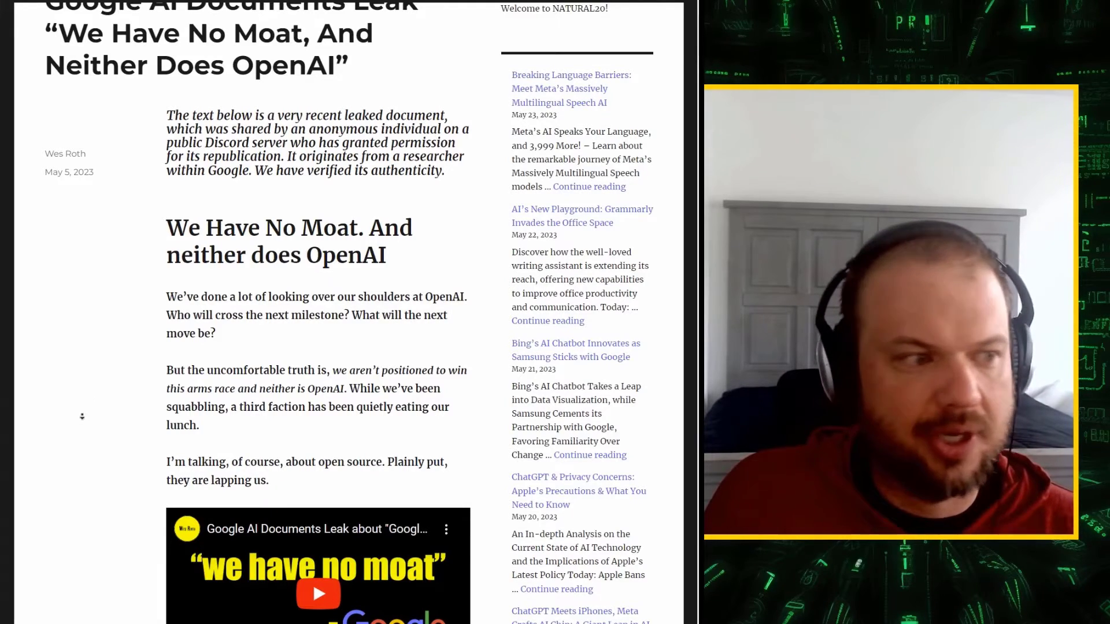
{"action": "scroll", "scroll_direction": "down", "scroll_amount": 3}
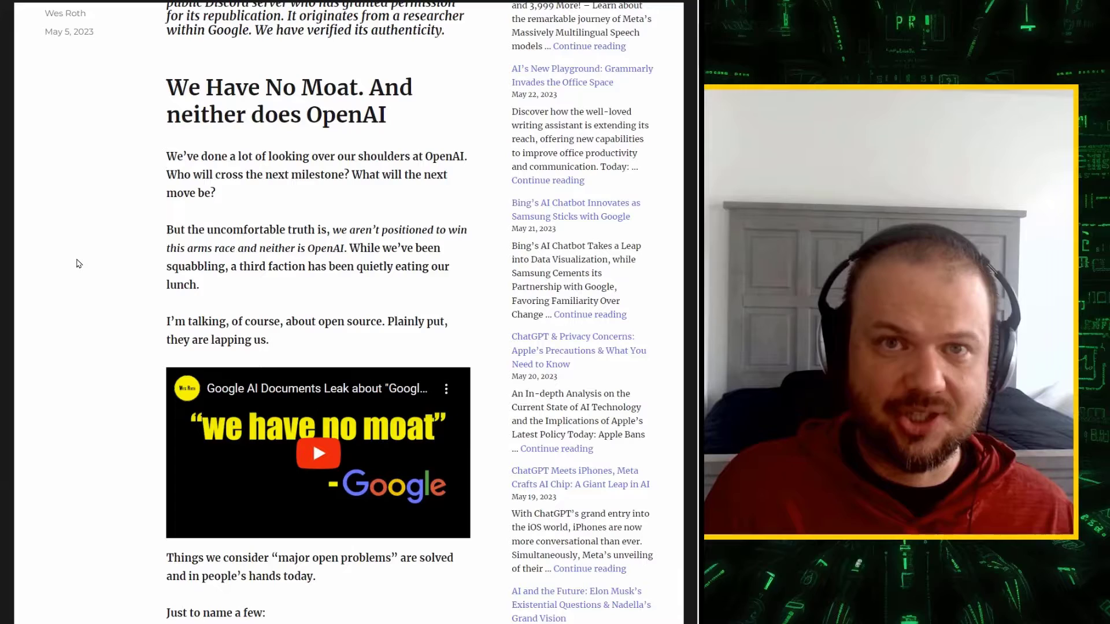
{"action": "left_click_drag", "start_coordinate": [355, 266], "coordinate": [199, 285]}
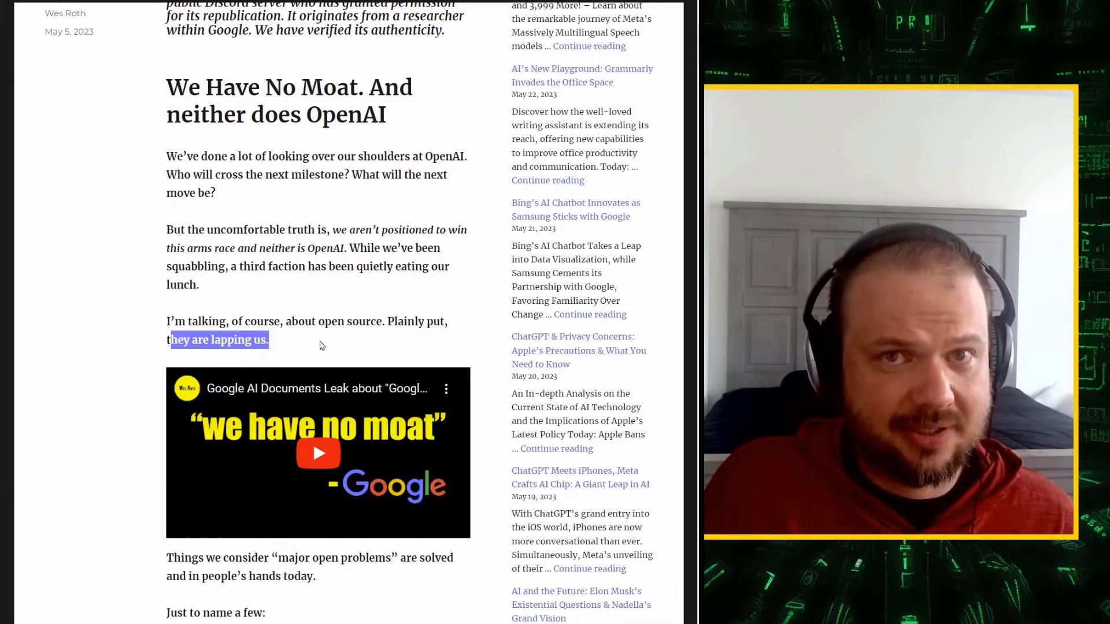
{"action": "scroll", "scroll_direction": "down", "scroll_amount": 3}
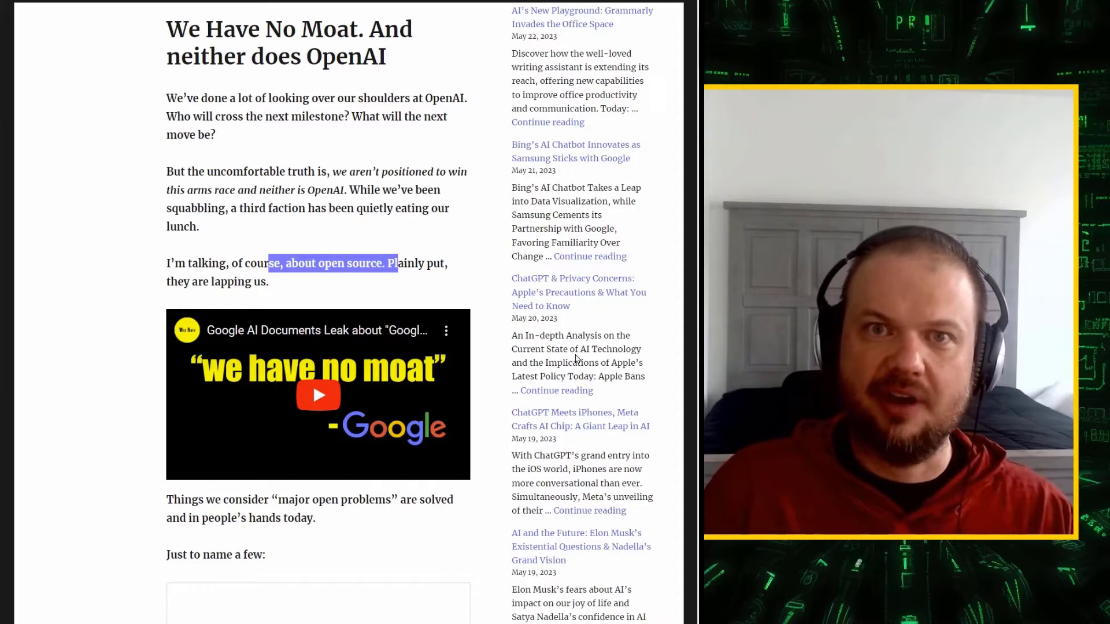
- Scroll the memo to its open-source milestones list and the benchmark chart
{"action": "scroll", "scroll_direction": "down", "scroll_amount": 3}
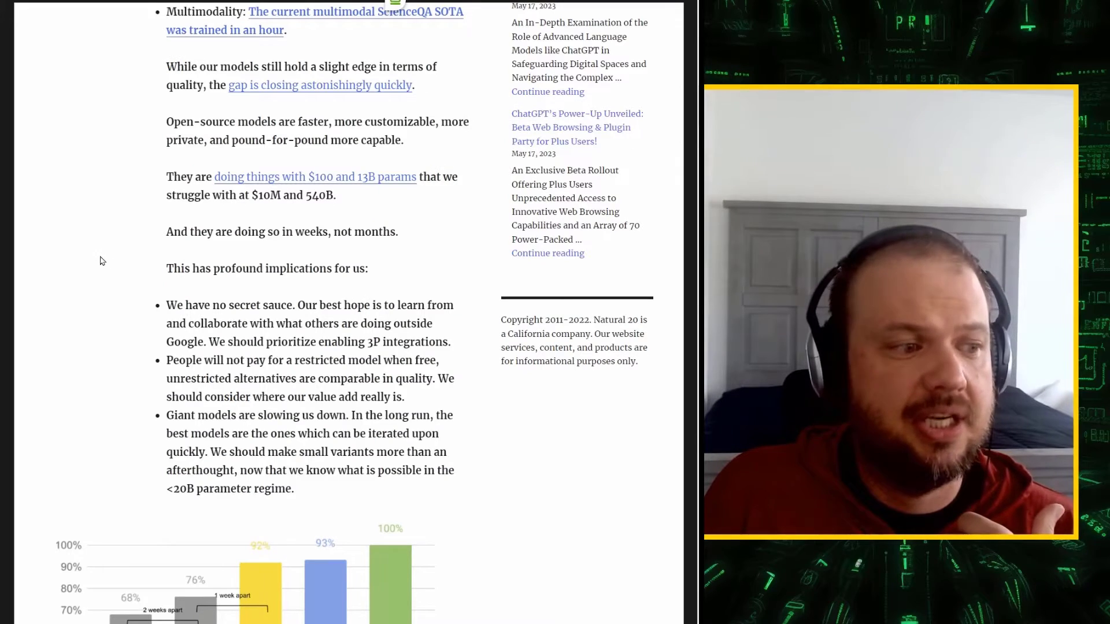
{"action": "scroll", "scroll_direction": "down", "scroll_amount": 3}
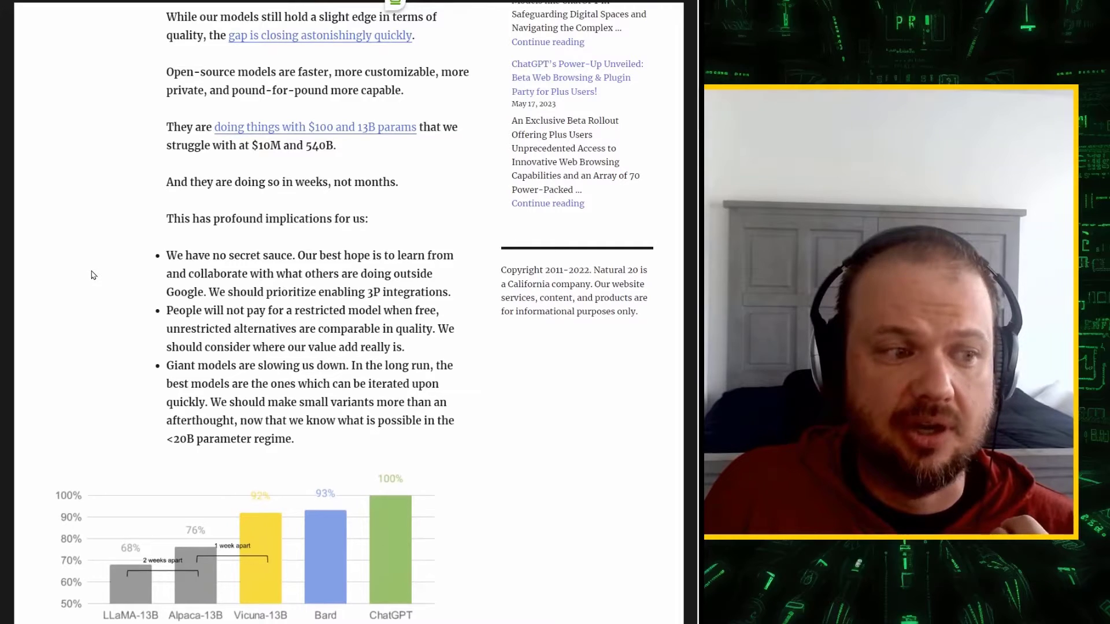
{"action": "scroll", "scroll_direction": "down", "scroll_amount": 3}
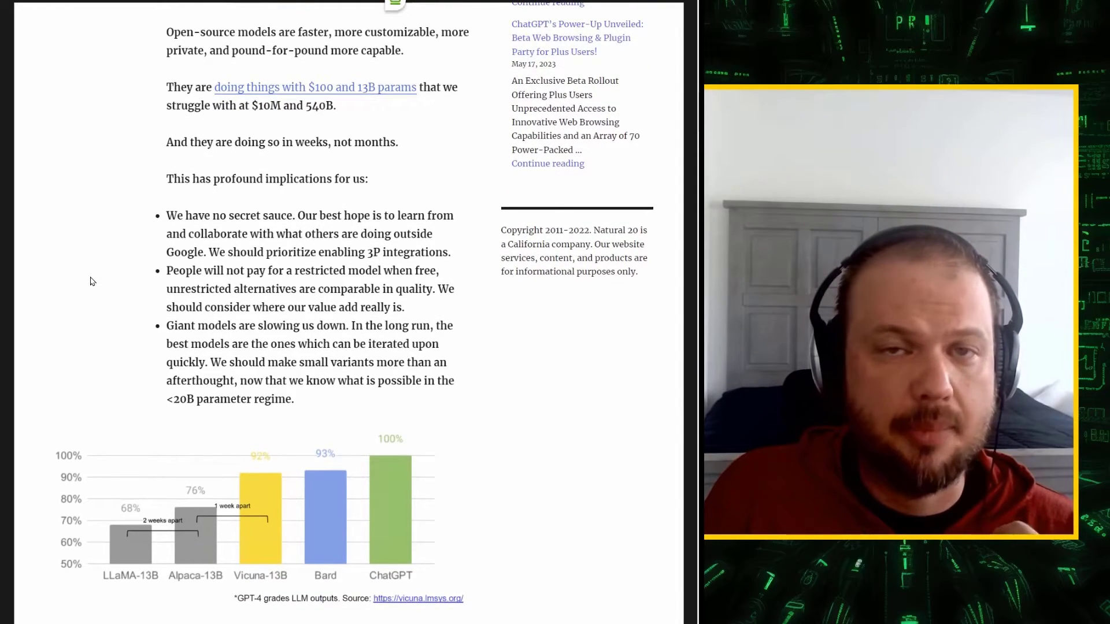
{"action": "scroll", "scroll_direction": "down", "scroll_amount": 3}
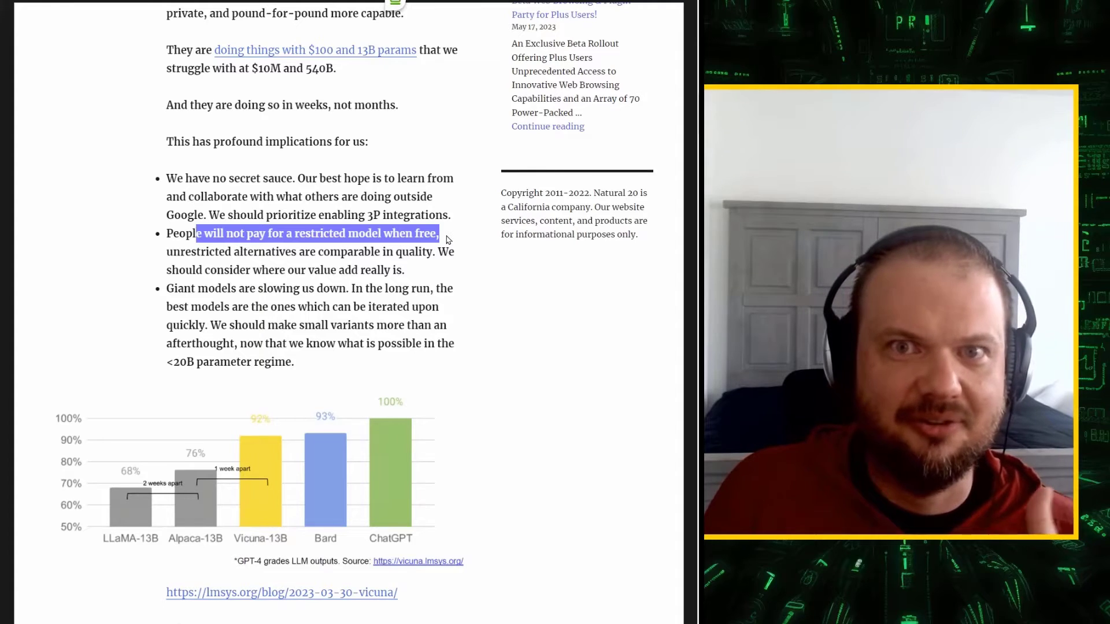
{"action": "scroll", "scroll_direction": "down", "scroll_amount": 3}
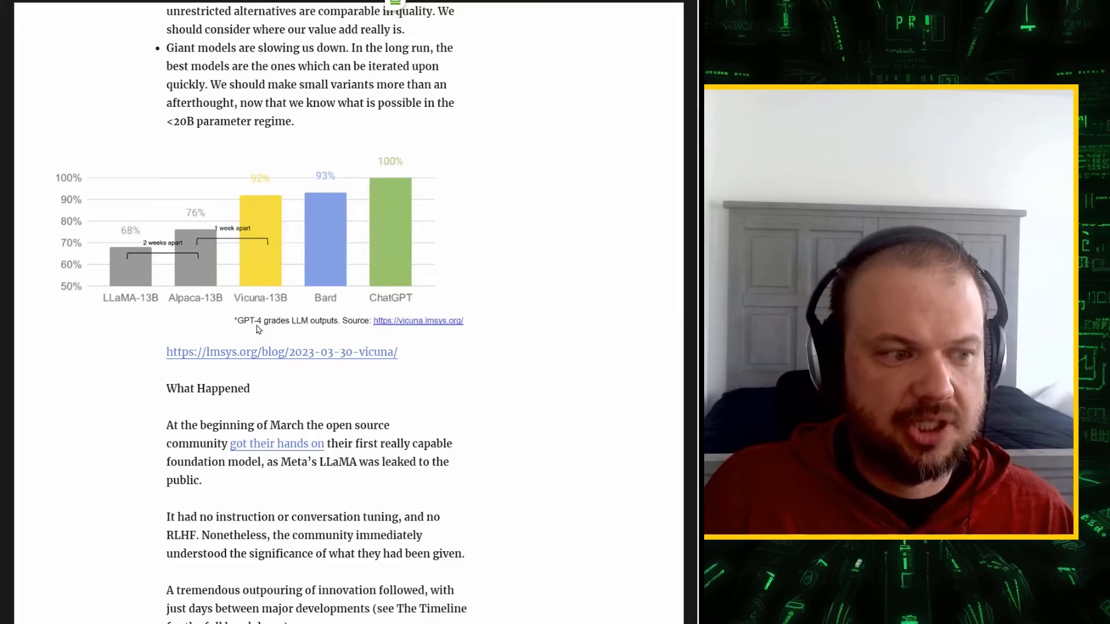
{"action": "mouse_move", "coordinate": [515, 308]}
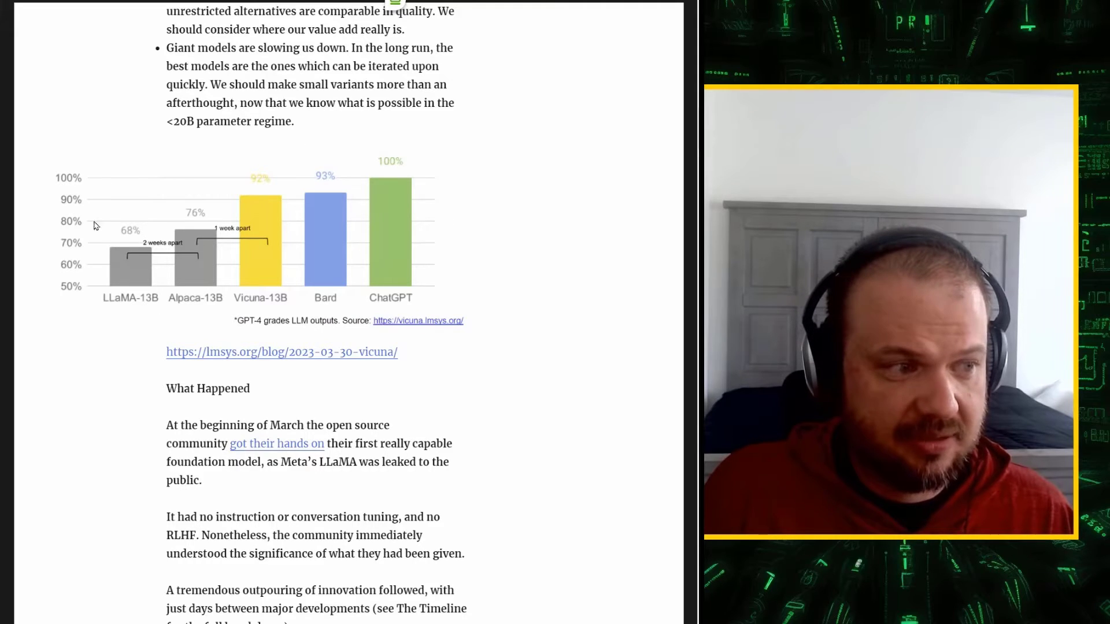
{"action": "mouse_move", "coordinate": [276, 145]}
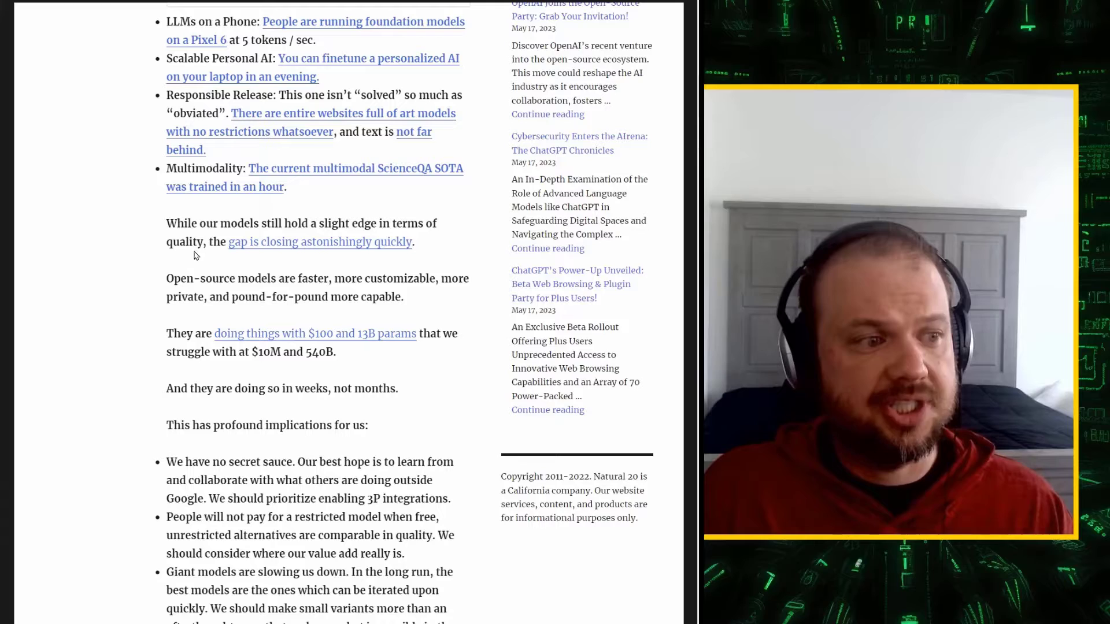
- Highlight the 'slight edge' claim, then scroll to 'We need them more than they need us' and mark it
{"action": "left_click_drag", "start_coordinate": [166, 223], "coordinate": [350, 223]}
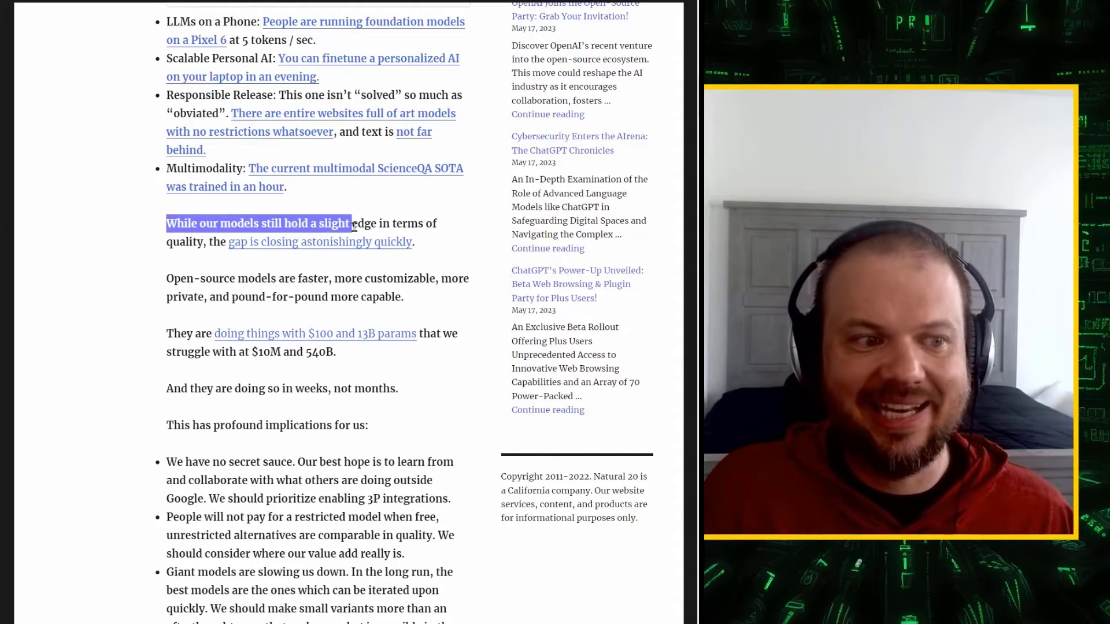
{"action": "left_click_drag", "start_coordinate": [349, 223], "coordinate": [205, 242]}
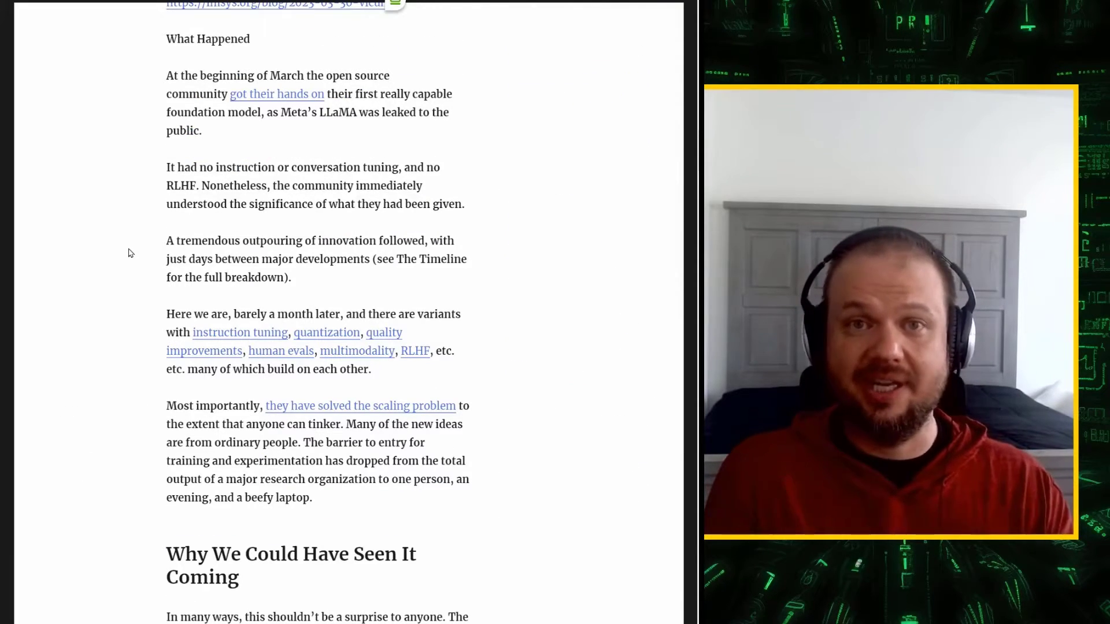
{"action": "scroll", "scroll_direction": "down", "scroll_amount": 3}
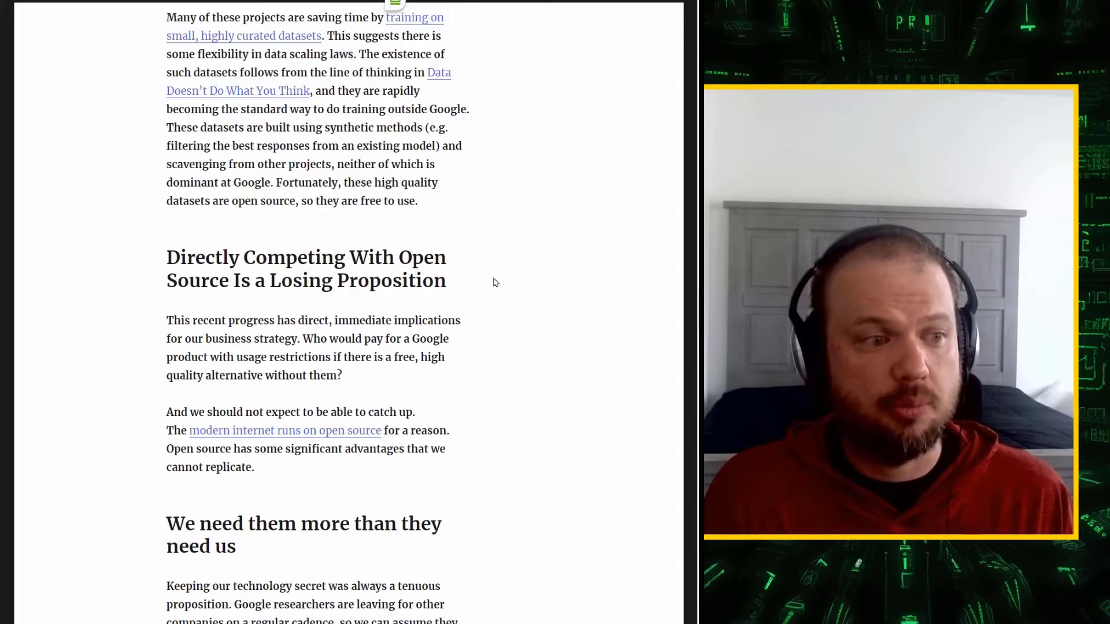
{"action": "scroll", "scroll_direction": "down", "scroll_amount": 3}
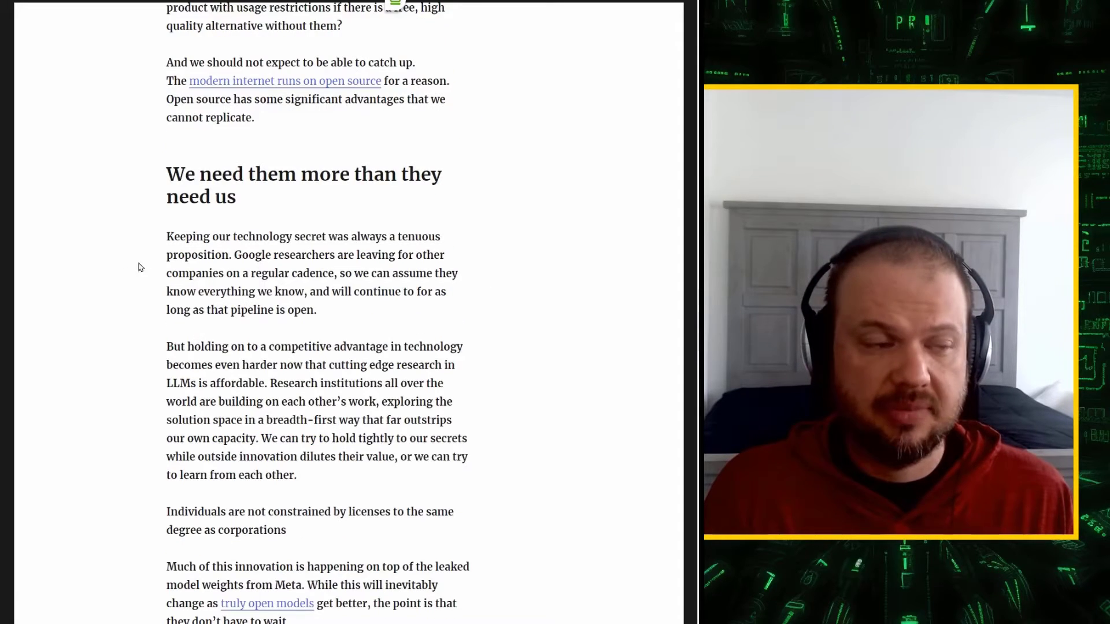
{"action": "left_click_drag", "start_coordinate": [166, 174], "coordinate": [235, 196]}
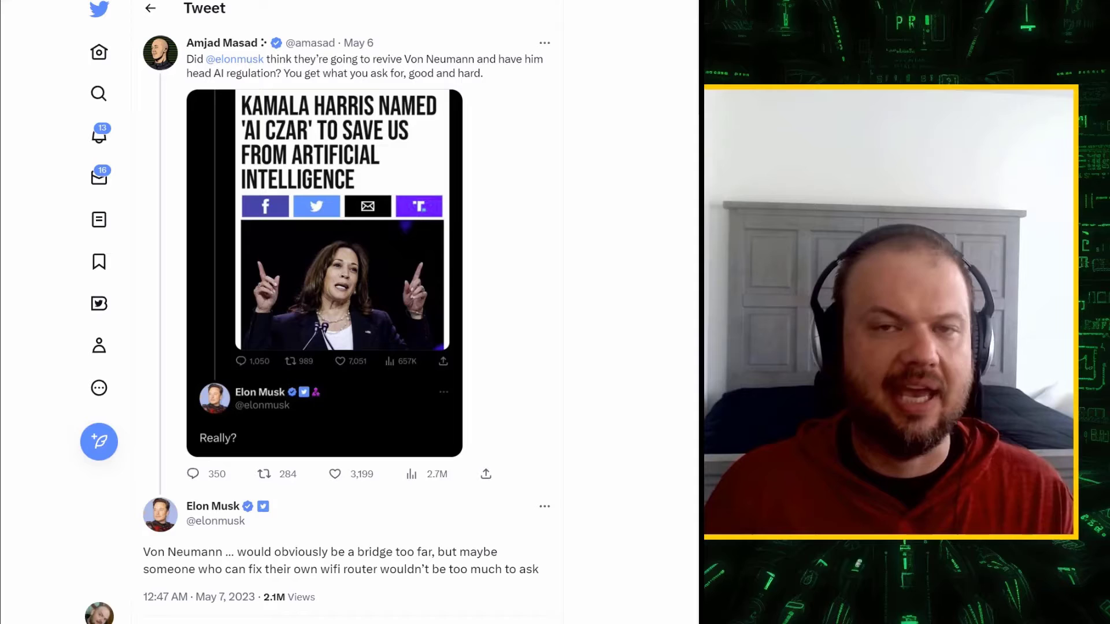
{"action": "scroll", "scroll_direction": "down", "scroll_amount": 3}
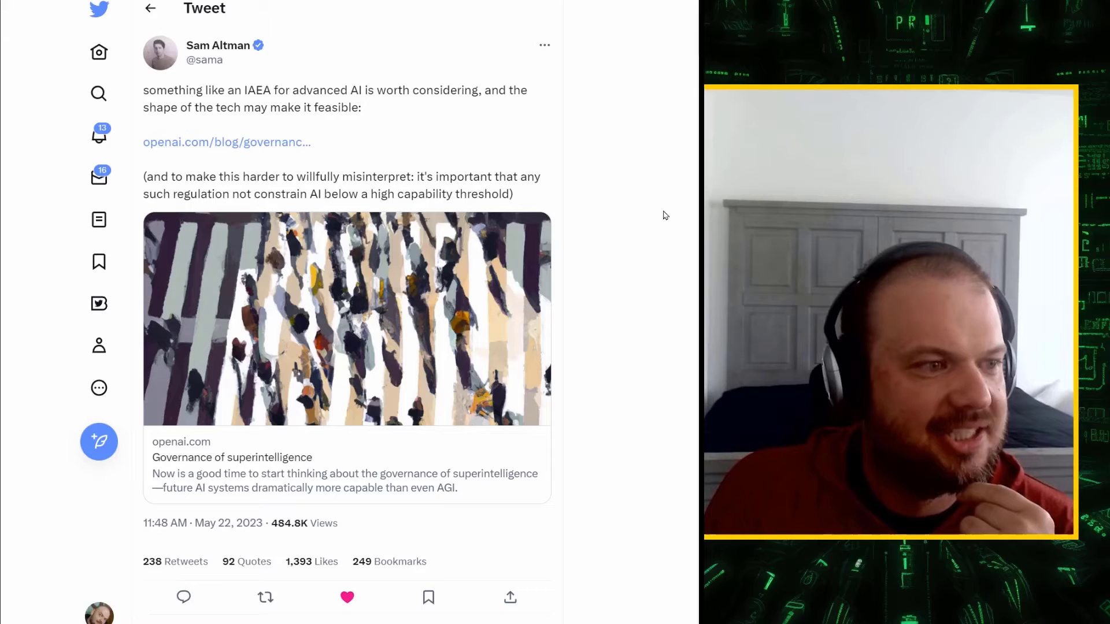
- Highlight the '2015–2018: Non-profit beginnings' heading on the OpenAI Wikipedia page
{"action": "left_click_drag", "start_coordinate": [230, 194], "coordinate": [276, 194]}
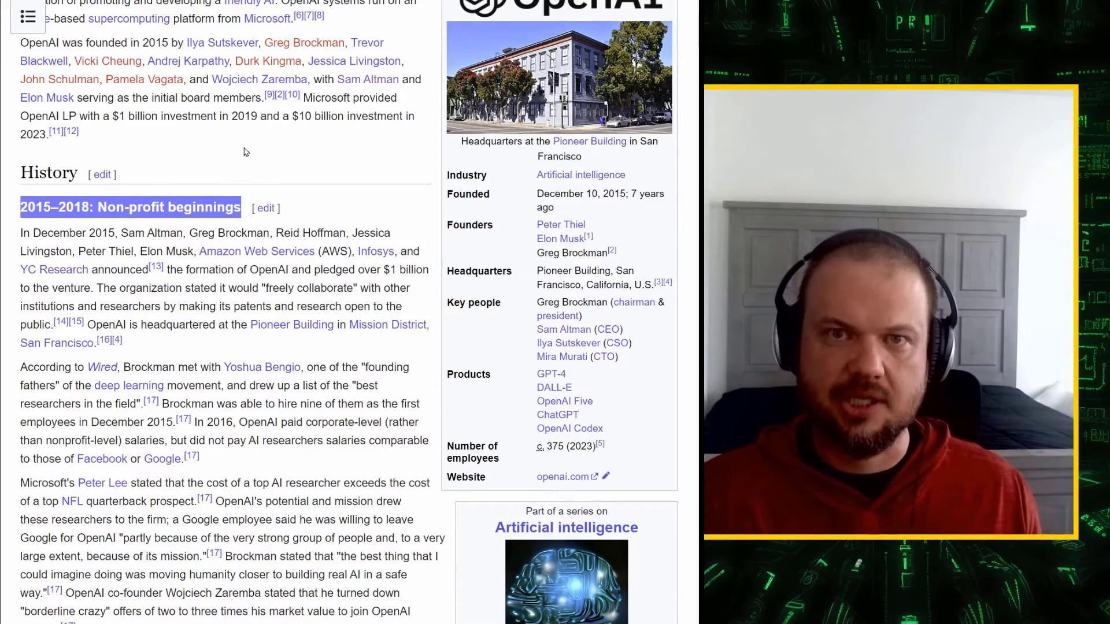
{"action": "scroll", "scroll_direction": "down", "scroll_amount": 3}
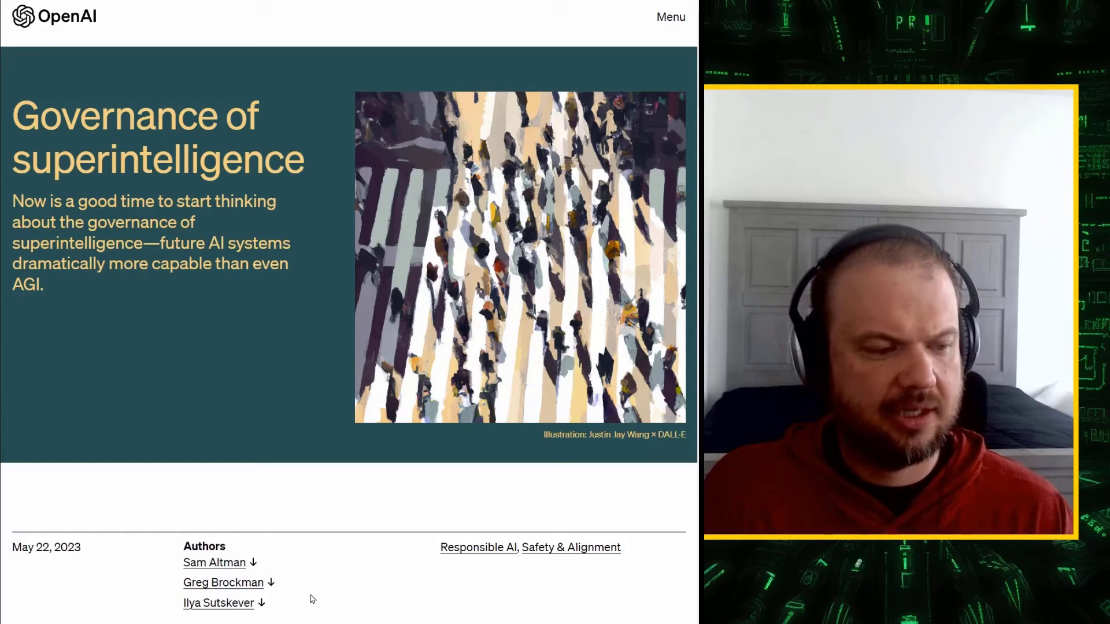
- Scroll past the header image and highlight the Authors heading with the first two author names
{"action": "scroll", "scroll_direction": "down", "scroll_amount": 3}
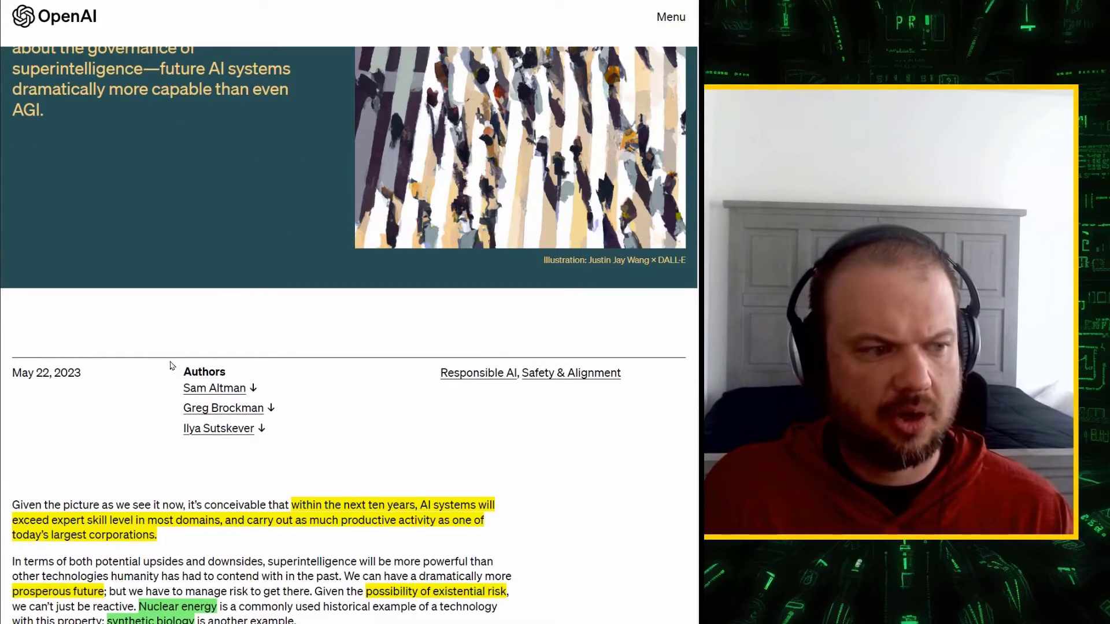
{"action": "left_click_drag", "start_coordinate": [182, 369], "coordinate": [271, 410]}
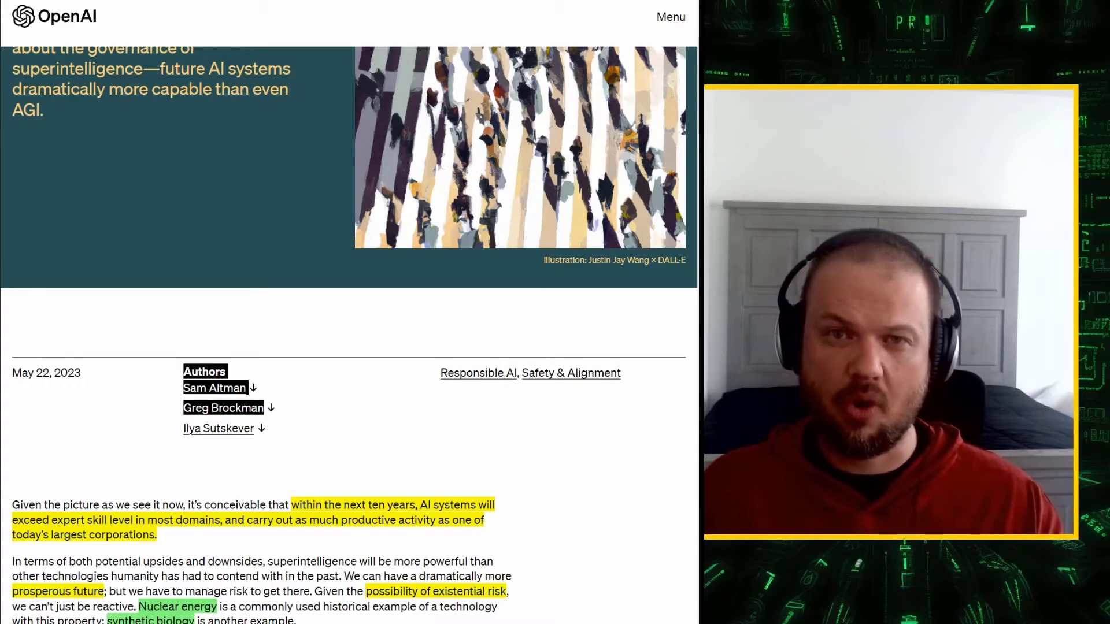
{"action": "scroll", "scroll_direction": "up", "scroll_amount": 3}
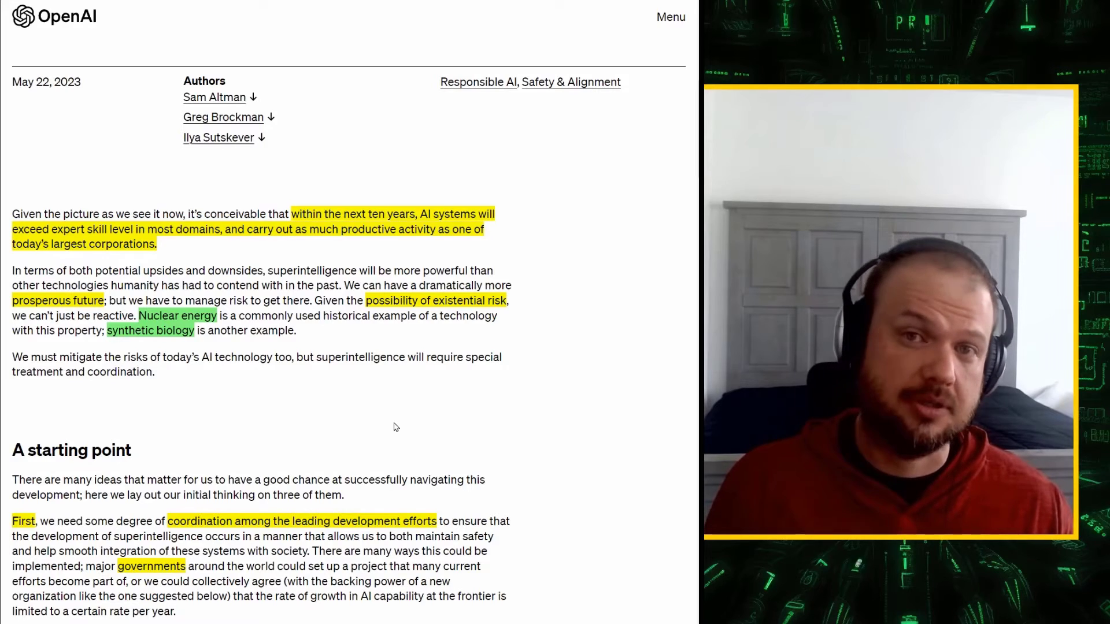
- Select the individual-companies sentence and scroll to the 'A starting point' section with its three proposals
{"action": "scroll", "scroll_direction": "down", "scroll_amount": 3}
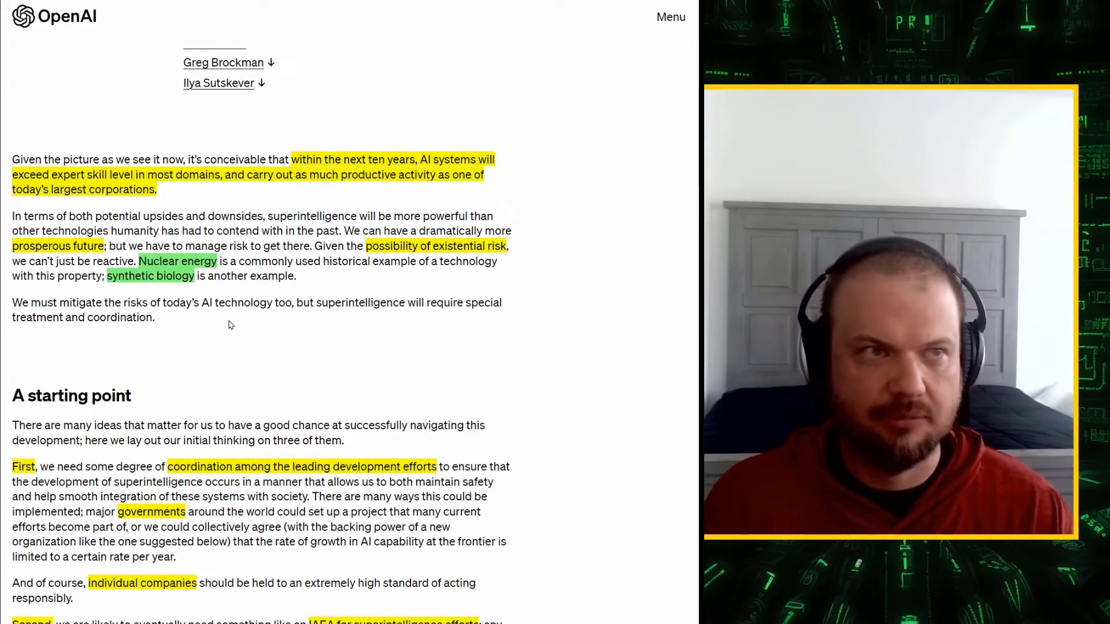
{"action": "scroll", "scroll_direction": "down", "scroll_amount": 3}
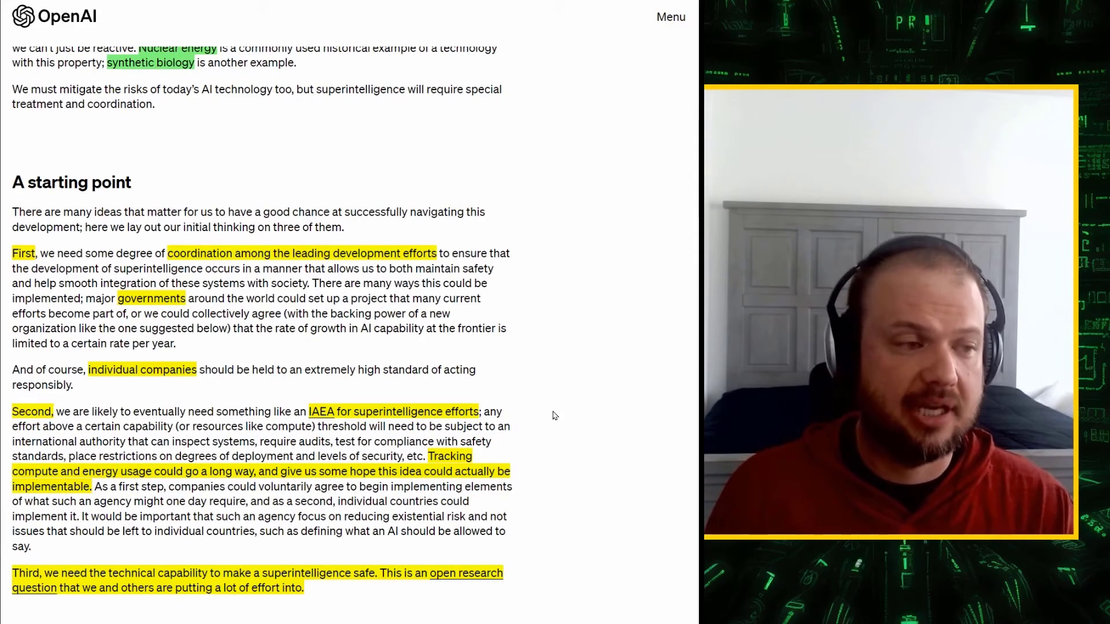
{"action": "left_click_drag", "start_coordinate": [50, 369], "coordinate": [71, 385]}
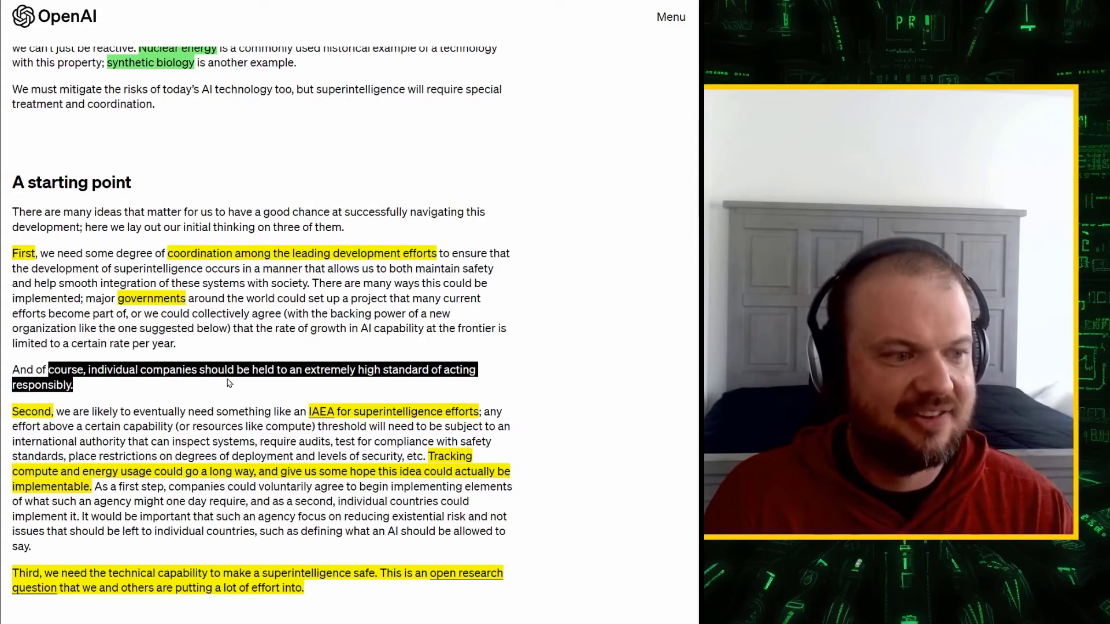
{"action": "scroll", "scroll_direction": "down", "scroll_amount": 3}
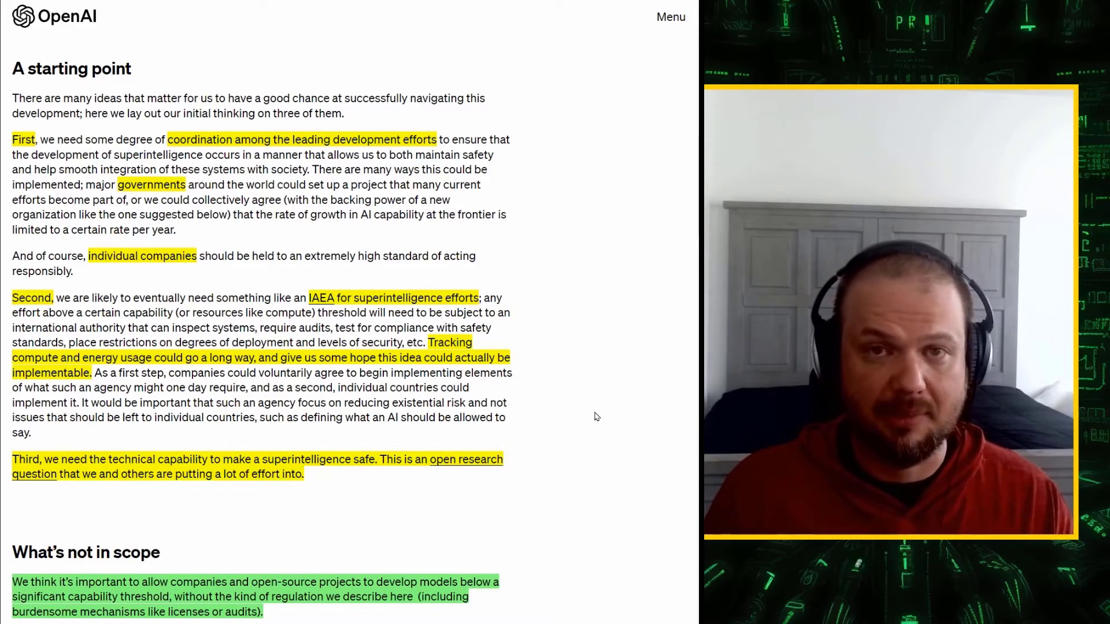
{"action": "scroll", "scroll_direction": "down", "scroll_amount": 3}
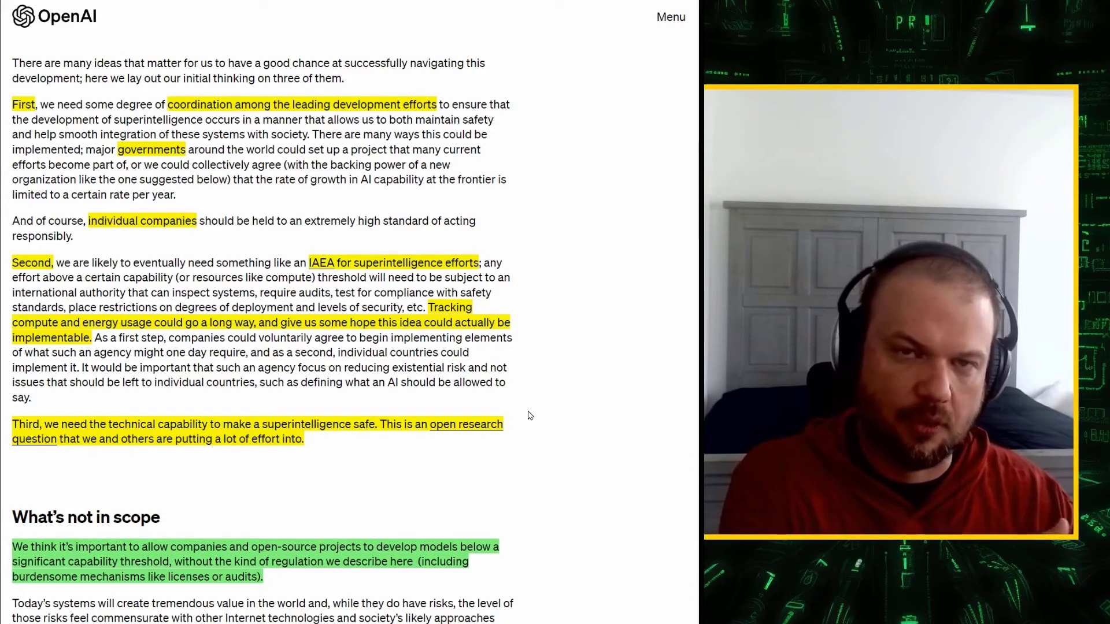
- Scroll past the three proposals to the 'What's not in scope' section
{"action": "scroll", "scroll_direction": "down", "scroll_amount": 3}
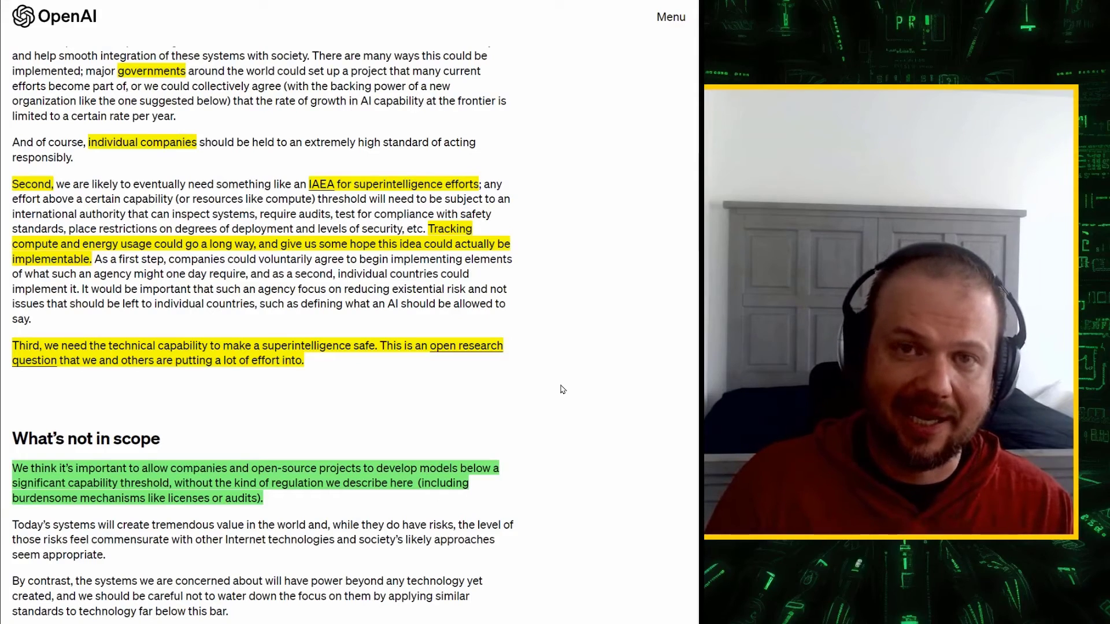
{"action": "scroll", "scroll_direction": "down", "scroll_amount": 3}
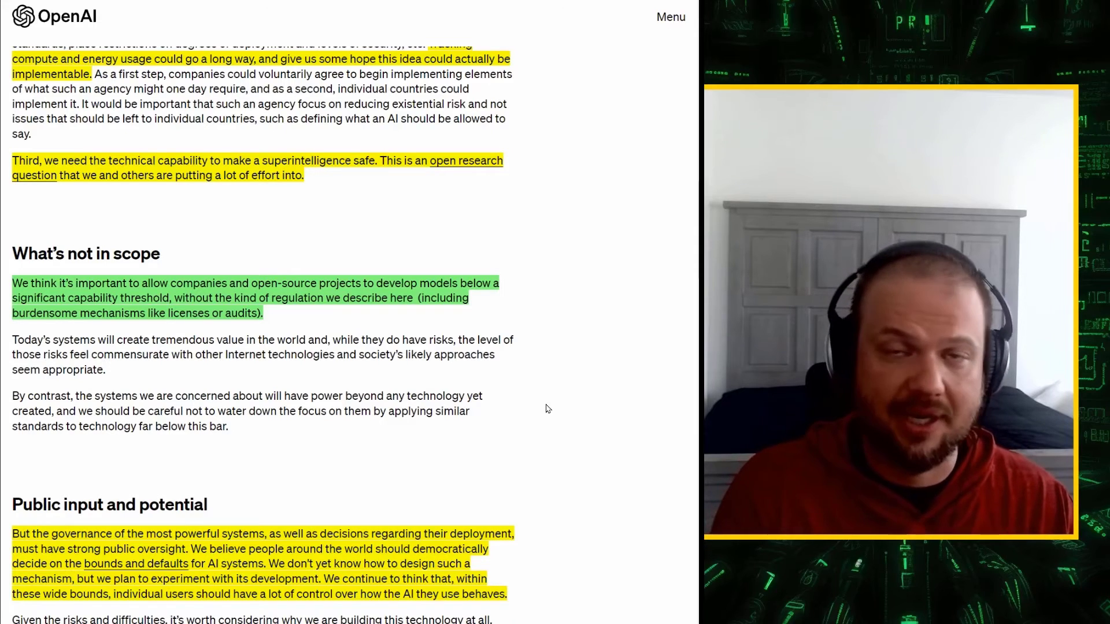
- Scroll to the 'Public input and potential' section and the authors list at the post's end
{"action": "scroll", "scroll_direction": "down", "scroll_amount": 3}
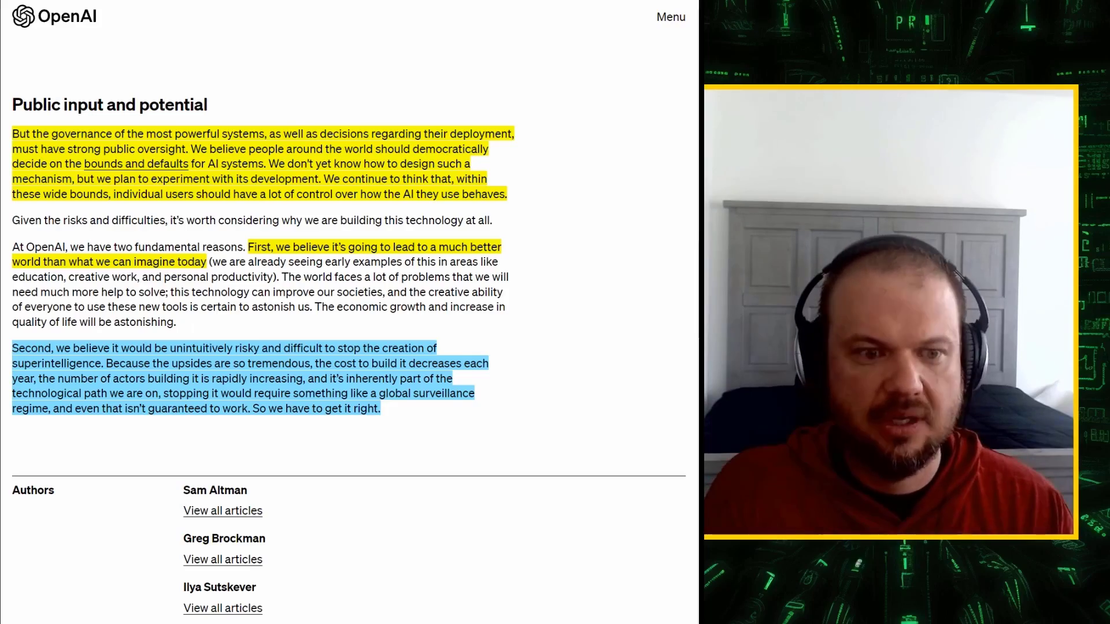
- Scroll back up through the proposals and settle on the 'What's not in scope' section
{"action": "scroll", "scroll_direction": "up", "scroll_amount": 3}
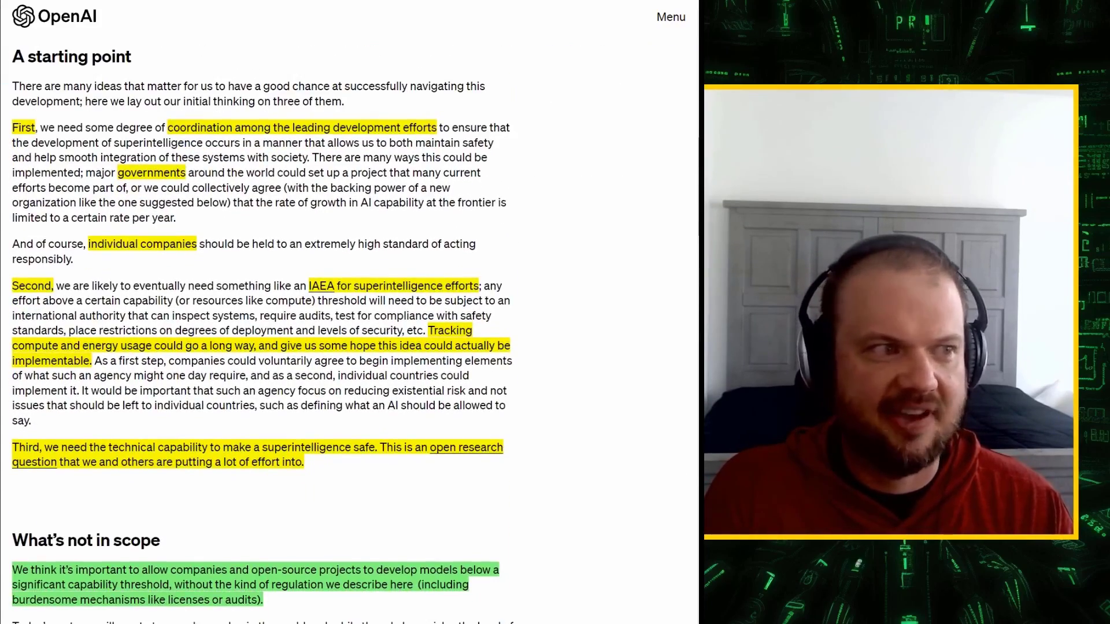
{"action": "scroll", "scroll_direction": "down", "scroll_amount": 3}
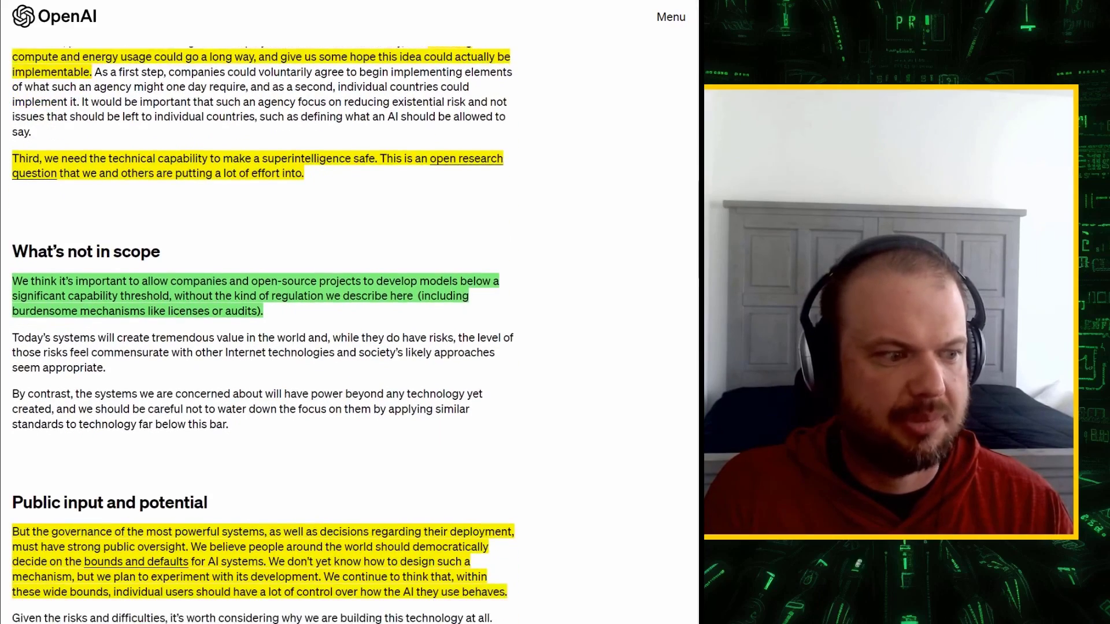
{"action": "scroll", "scroll_direction": "down", "scroll_amount": 3}
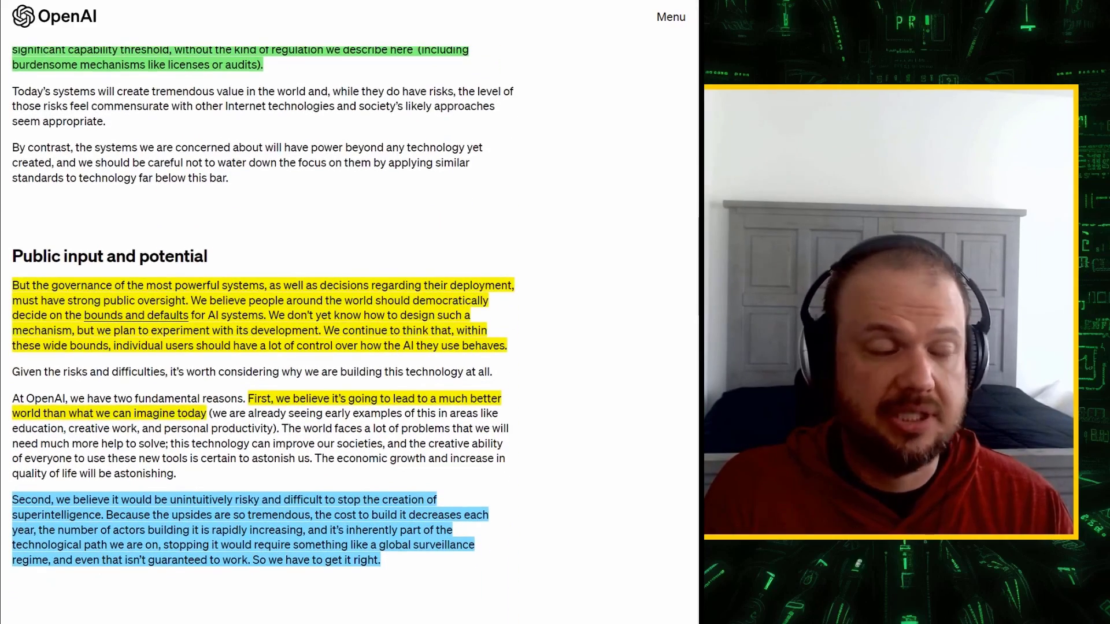
{"action": "scroll", "scroll_direction": "down", "scroll_amount": 3}
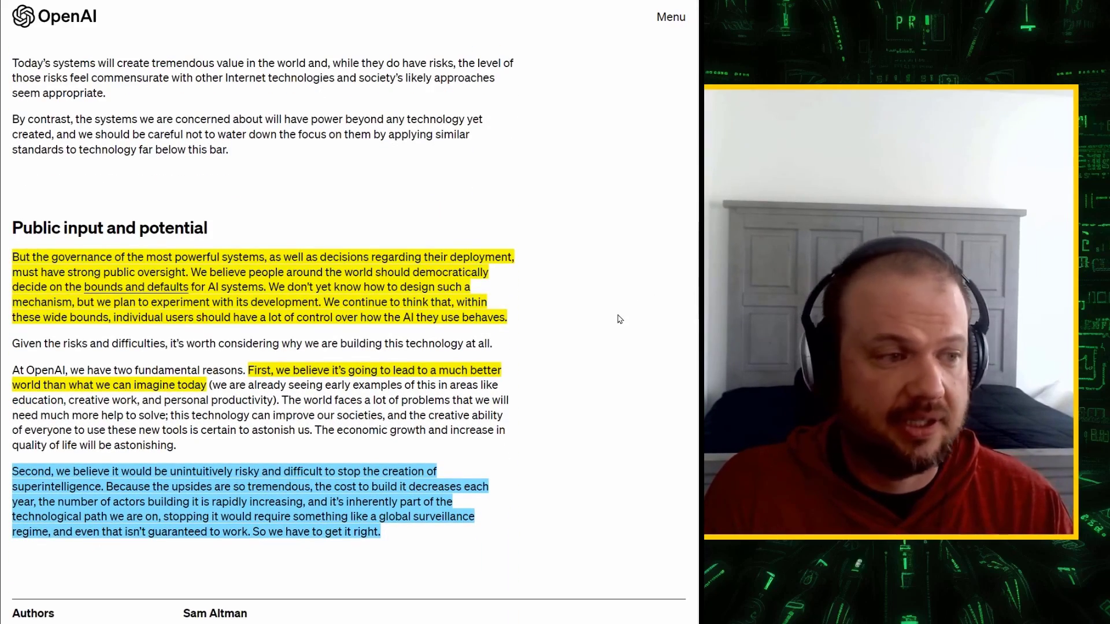
{"action": "scroll", "scroll_direction": "up", "scroll_amount": 3}
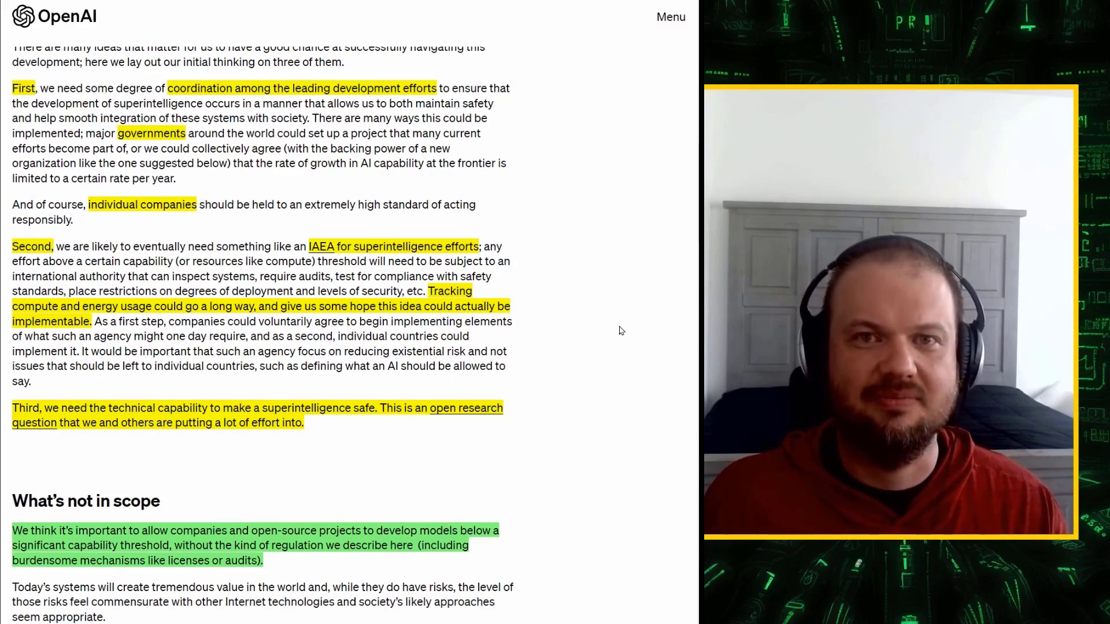
{"action": "scroll", "scroll_direction": "down", "scroll_amount": 3}
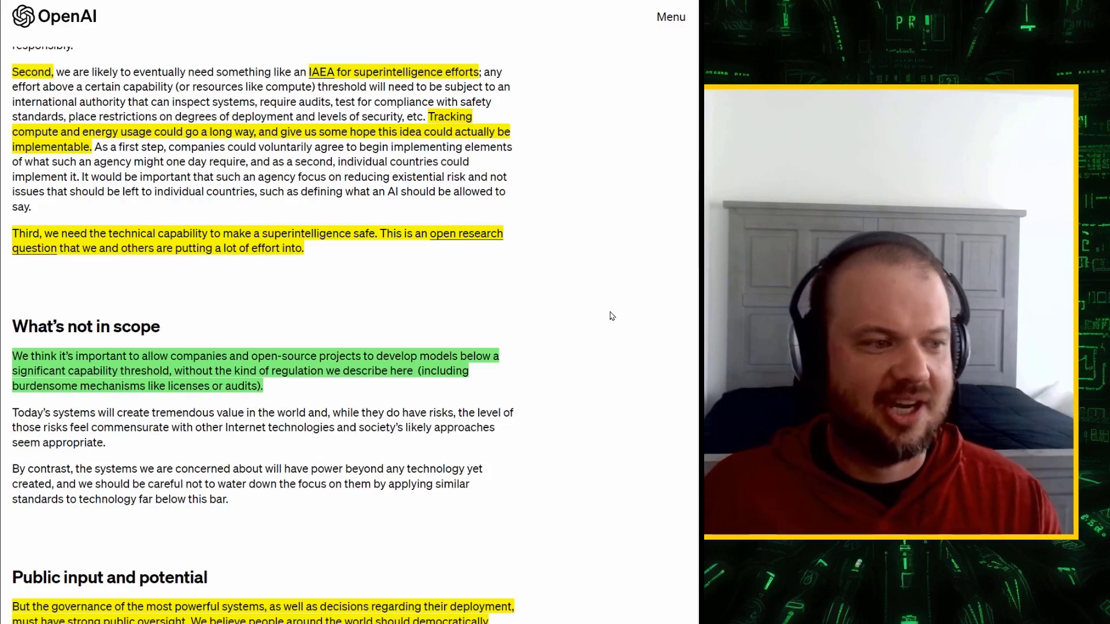